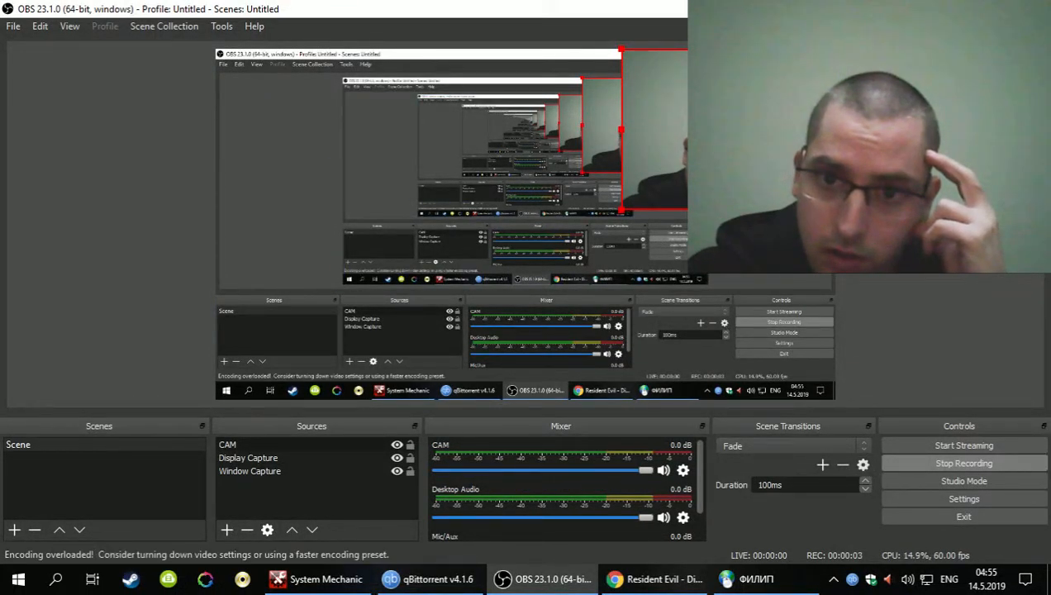
# Move OBS Studio out of view and dismiss the System Mechanic window to reveal the desktop.
pyautogui.click(325, 579)
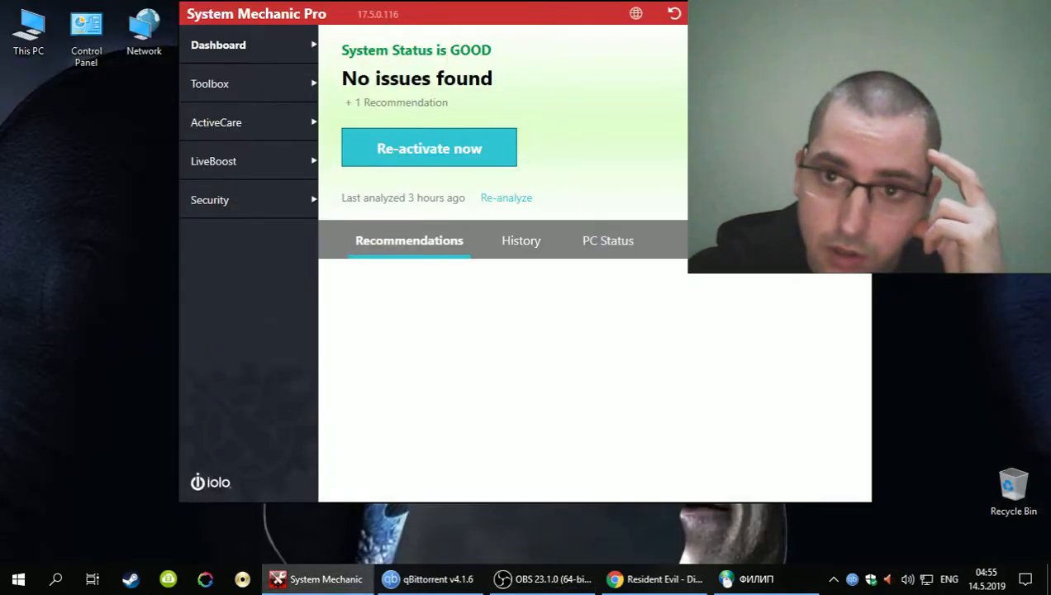
pyautogui.click(505, 199)
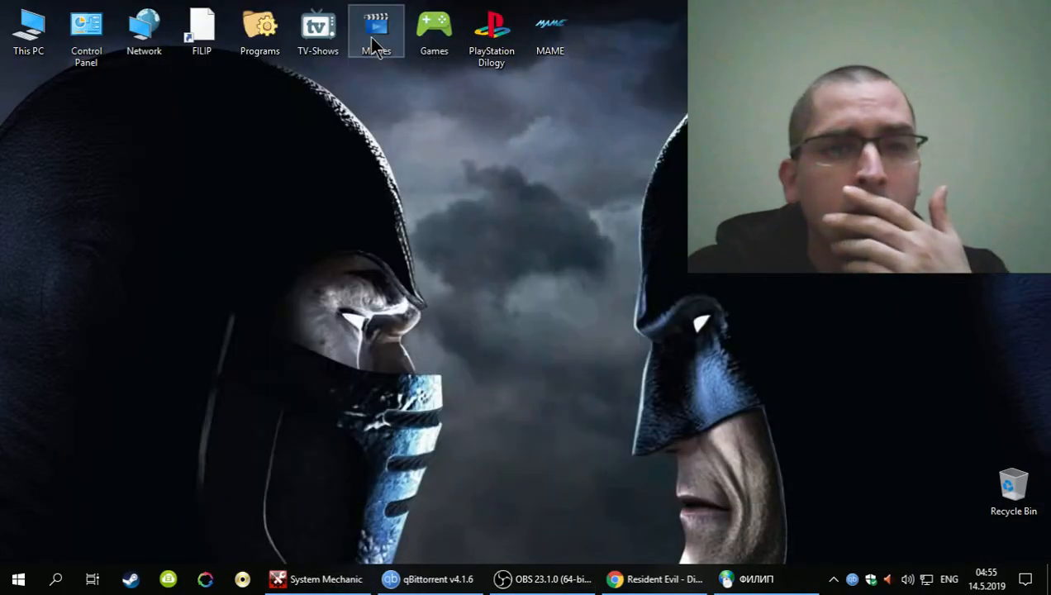
# Go into Movies > Escape From L.A and launch its .avi movie file.
pyautogui.doubleClick(377, 30)
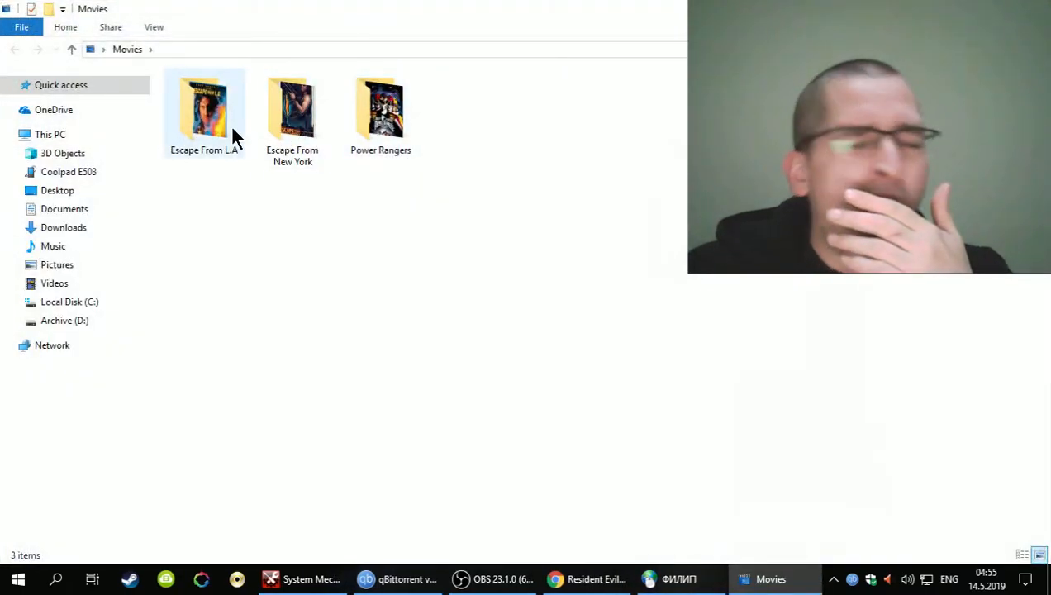
pyautogui.moveTo(206, 116)
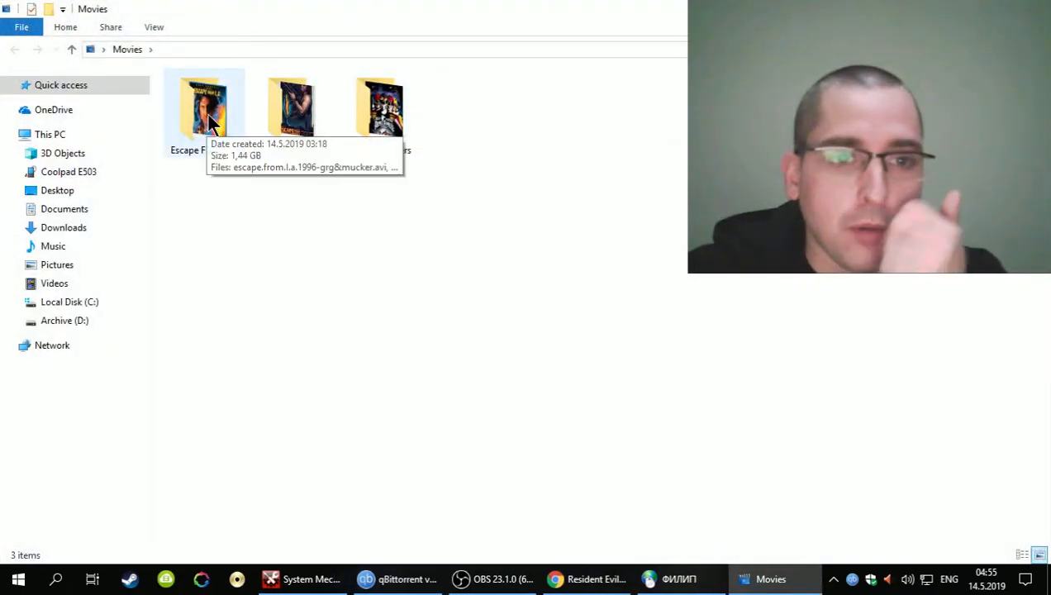
pyautogui.doubleClick(205, 106)
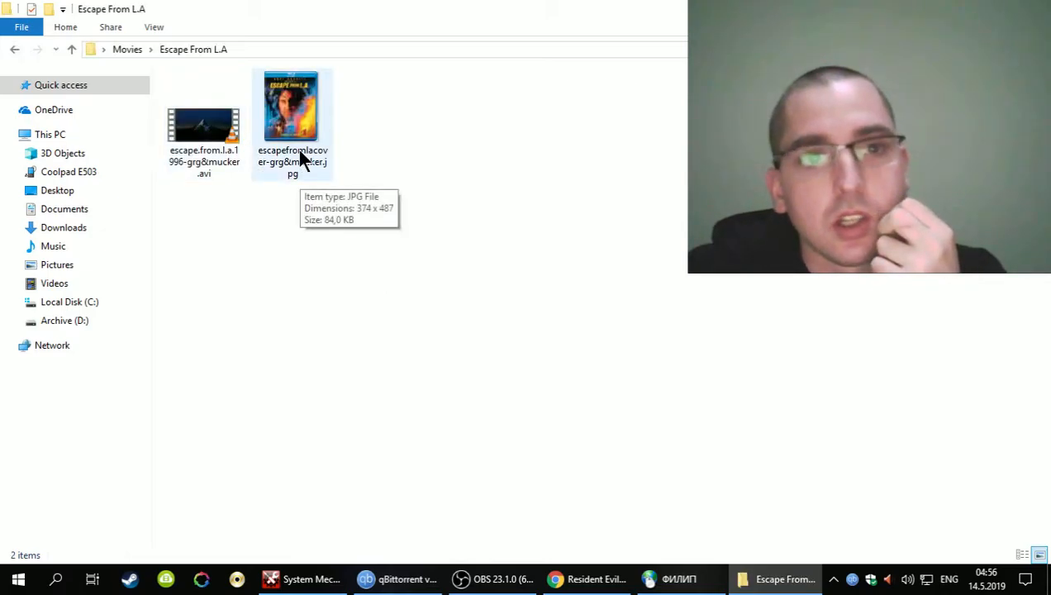
pyautogui.moveTo(312, 242)
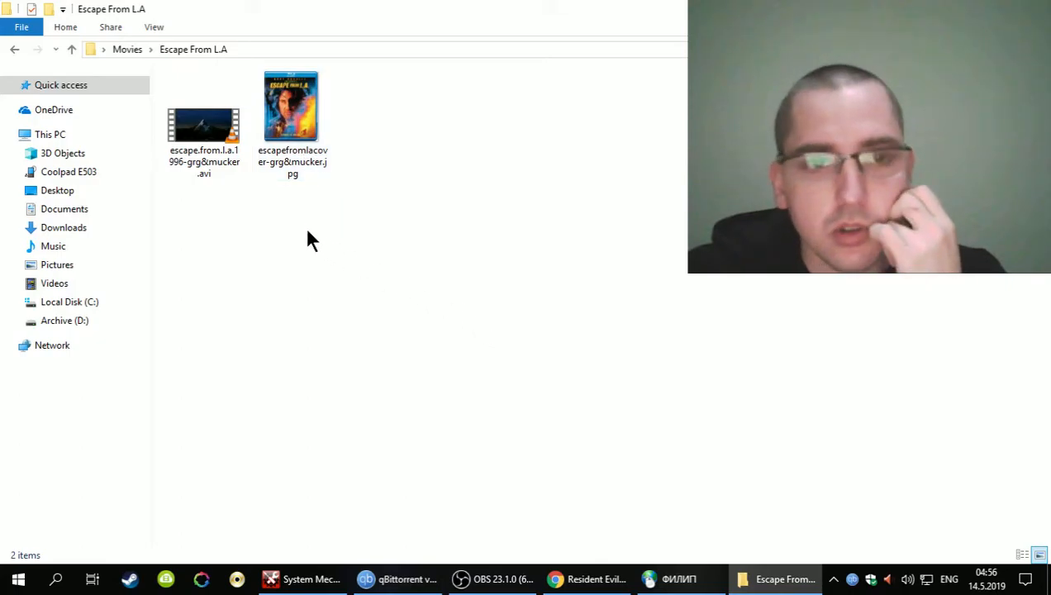
pyautogui.click(203, 125)
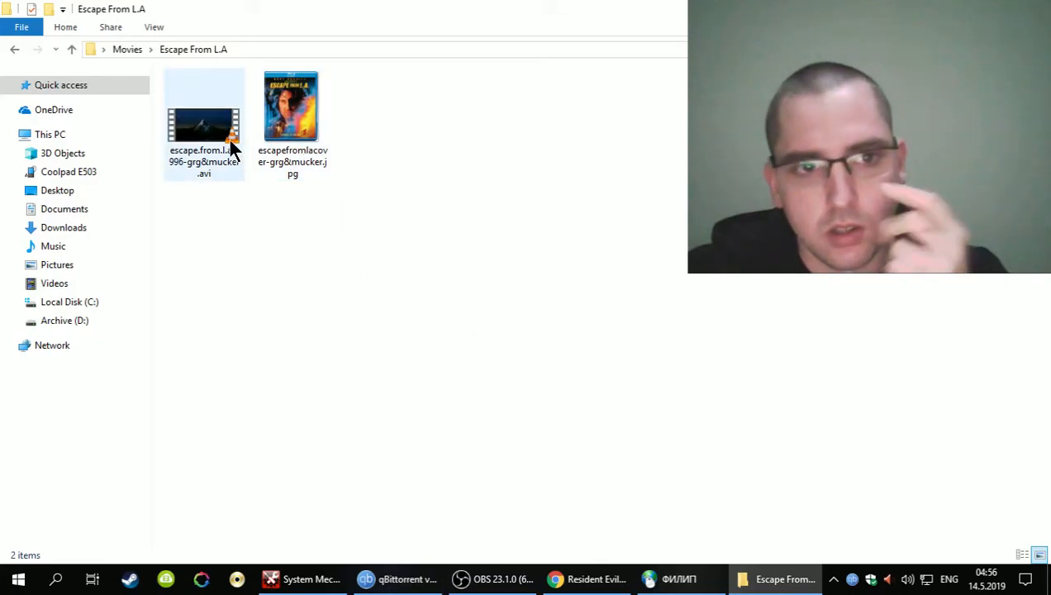
pyautogui.moveTo(205, 132)
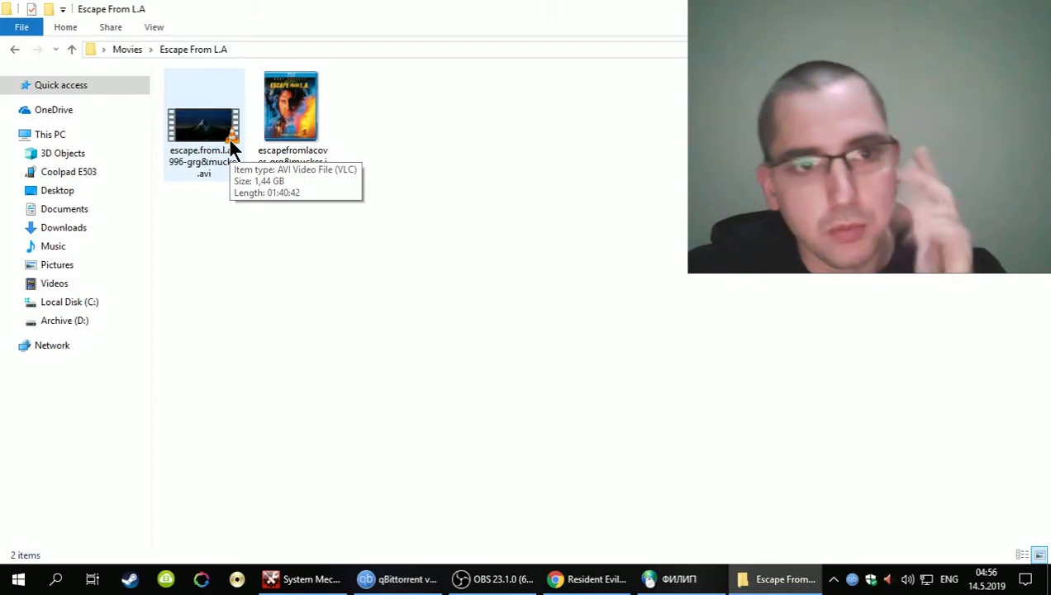
pyautogui.click(205, 124)
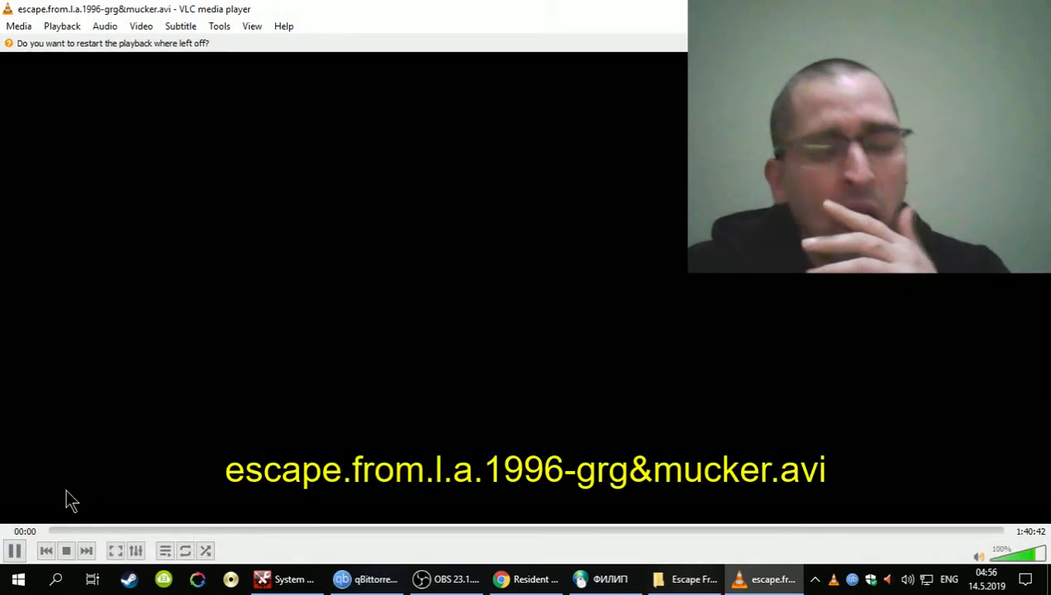
# Start Escape From L.A. playing from the beginning with the playback controls.
pyautogui.click(13, 550)
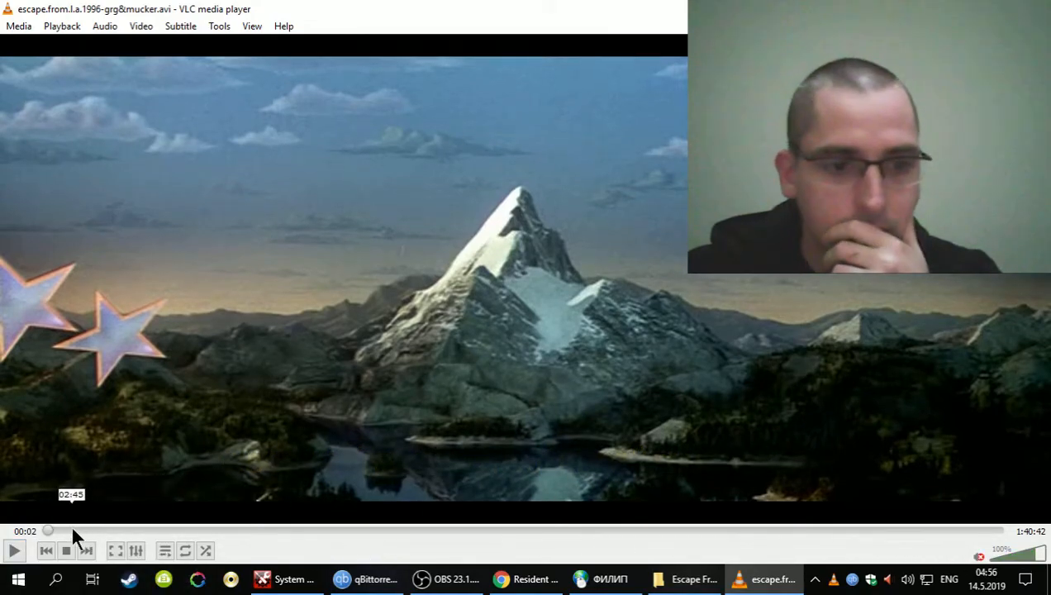
# Seek forward in stages from about 5 minutes to around the 16-minute mark.
pyautogui.click(99, 530)
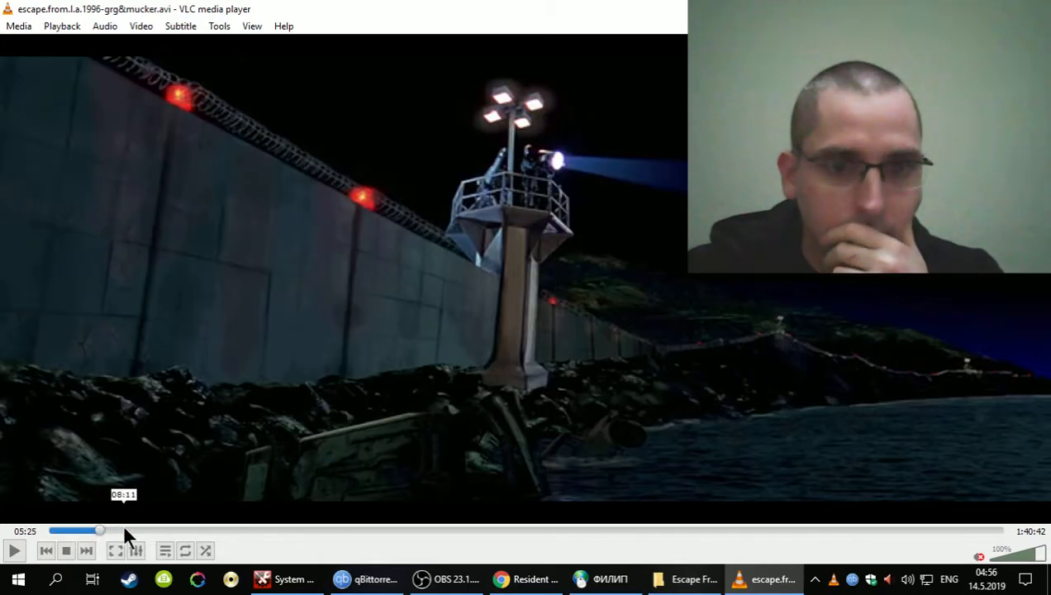
pyautogui.click(146, 530)
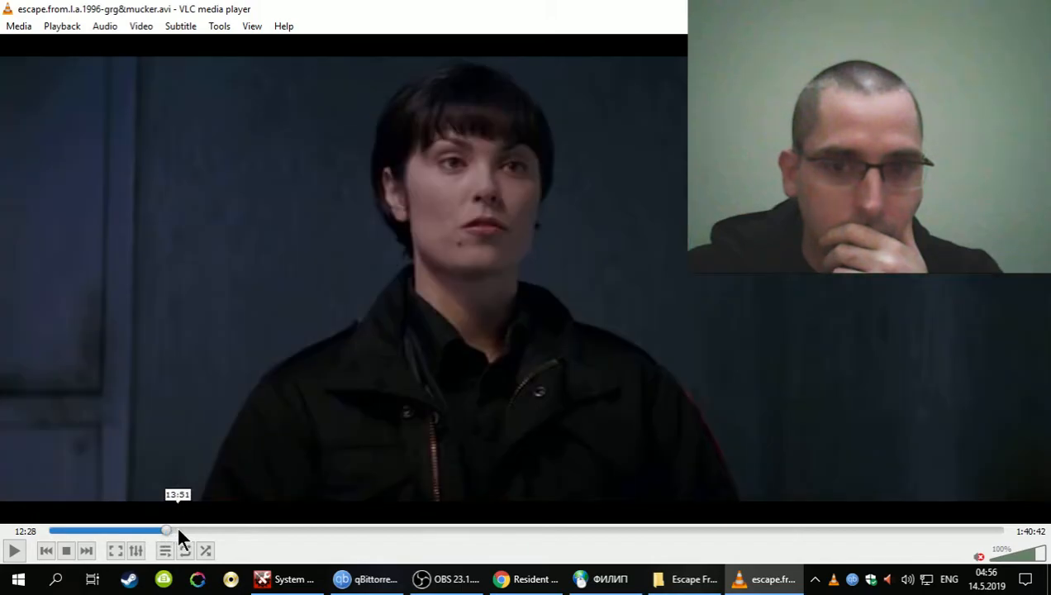
pyautogui.click(206, 530)
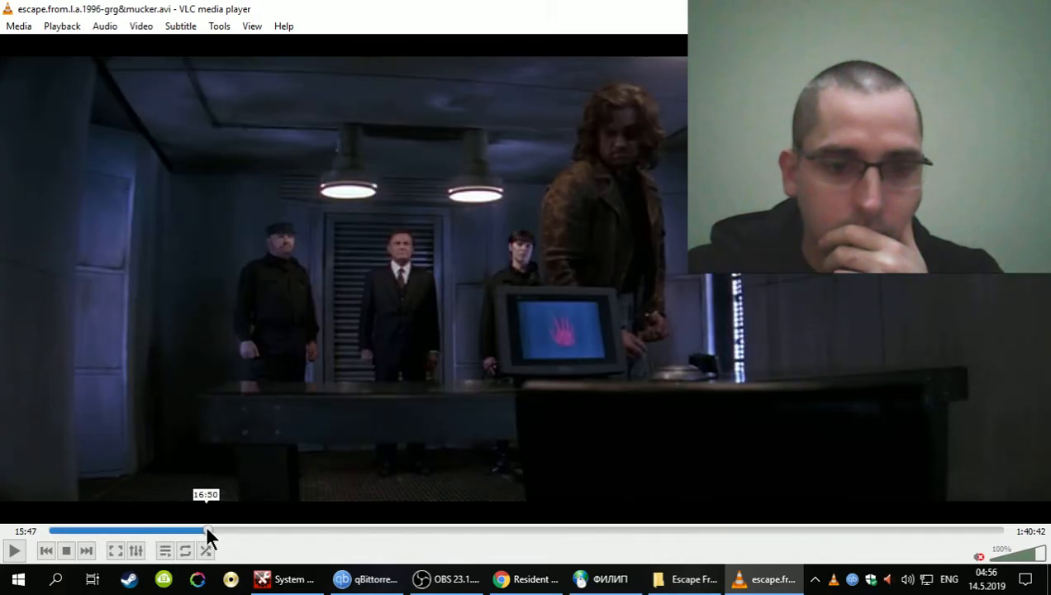
pyautogui.click(218, 532)
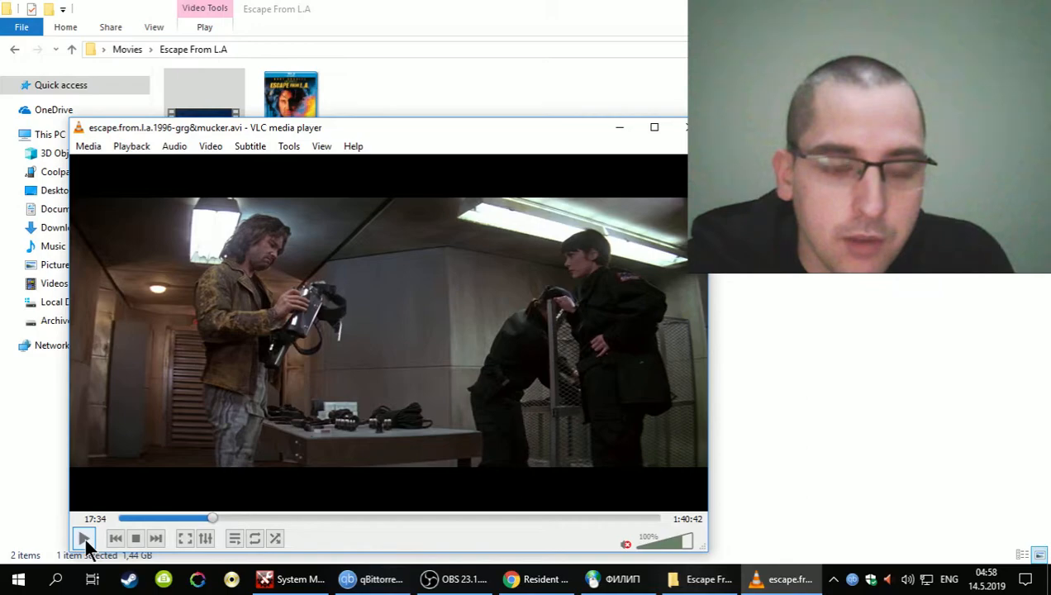
pyautogui.moveTo(82, 538)
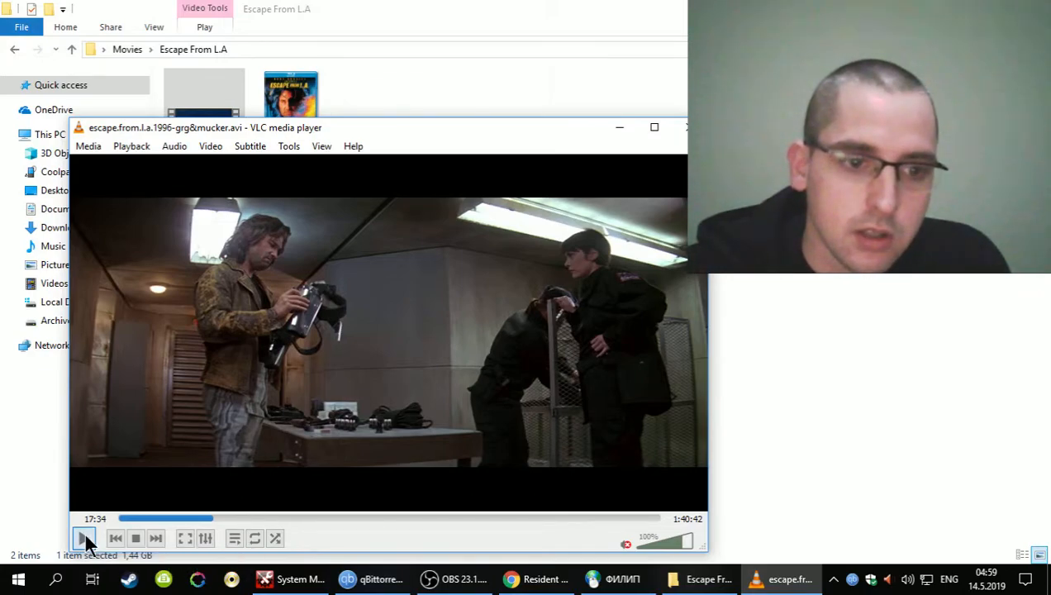
# Resume the paused movie so it plays on toward 23 minutes.
pyautogui.click(83, 539)
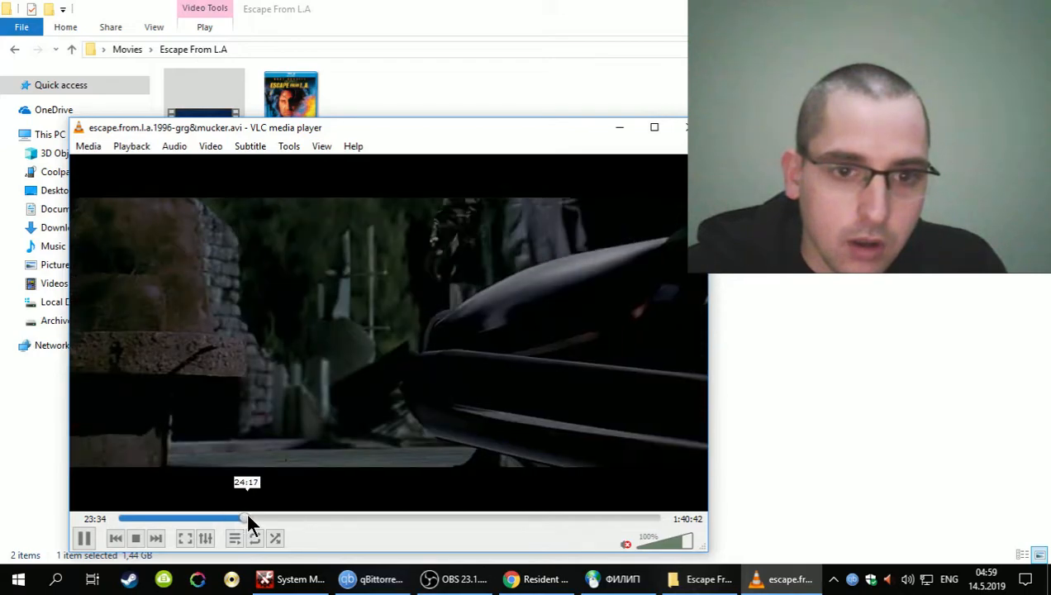
# Seek forward through roughly 26, 30 and 32 minutes to around the 52-minute mark.
pyautogui.click(261, 519)
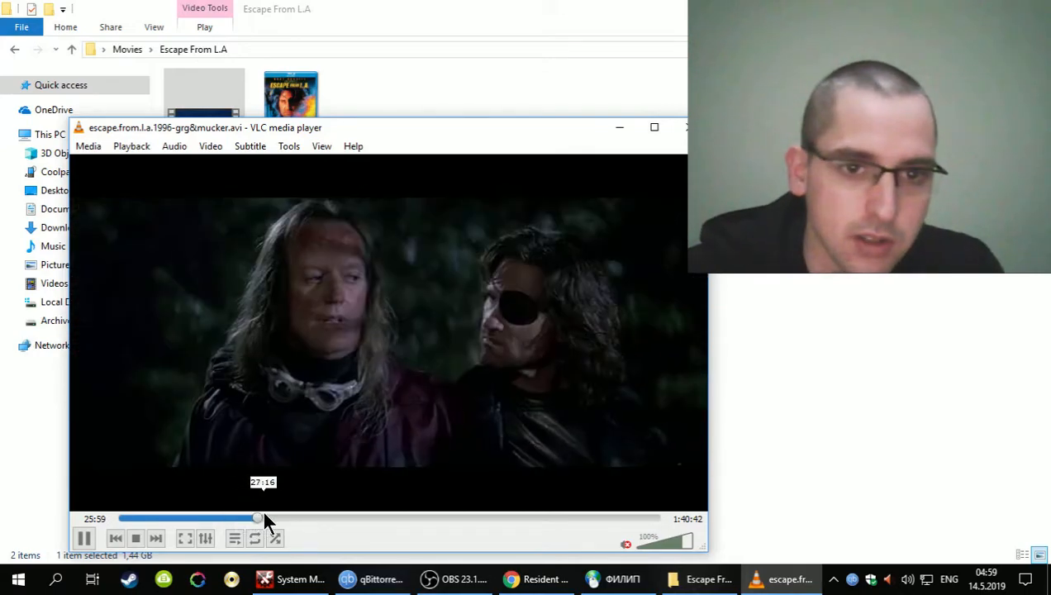
pyautogui.click(278, 519)
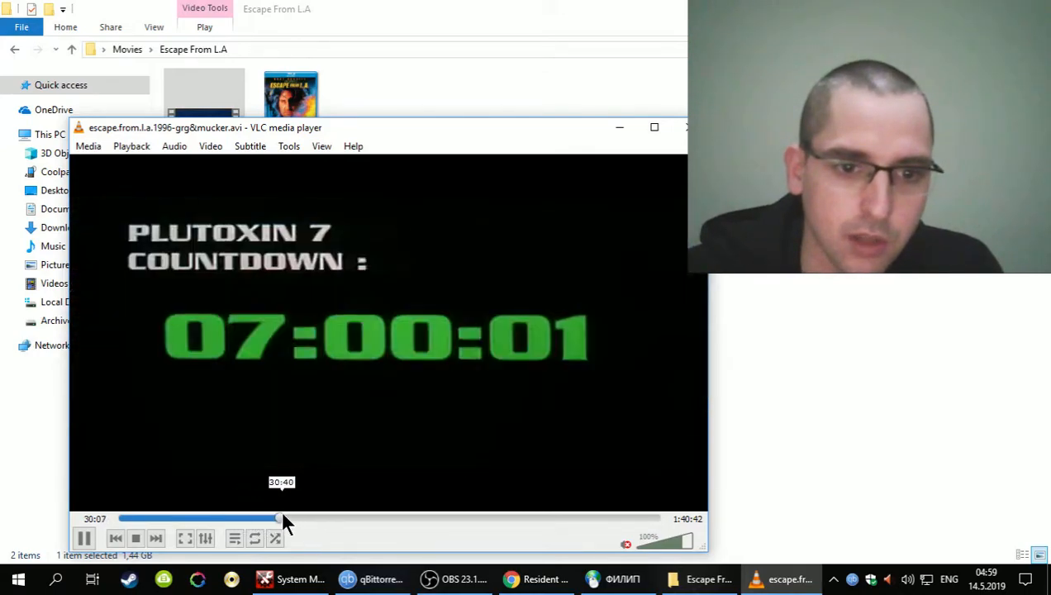
pyautogui.click(294, 519)
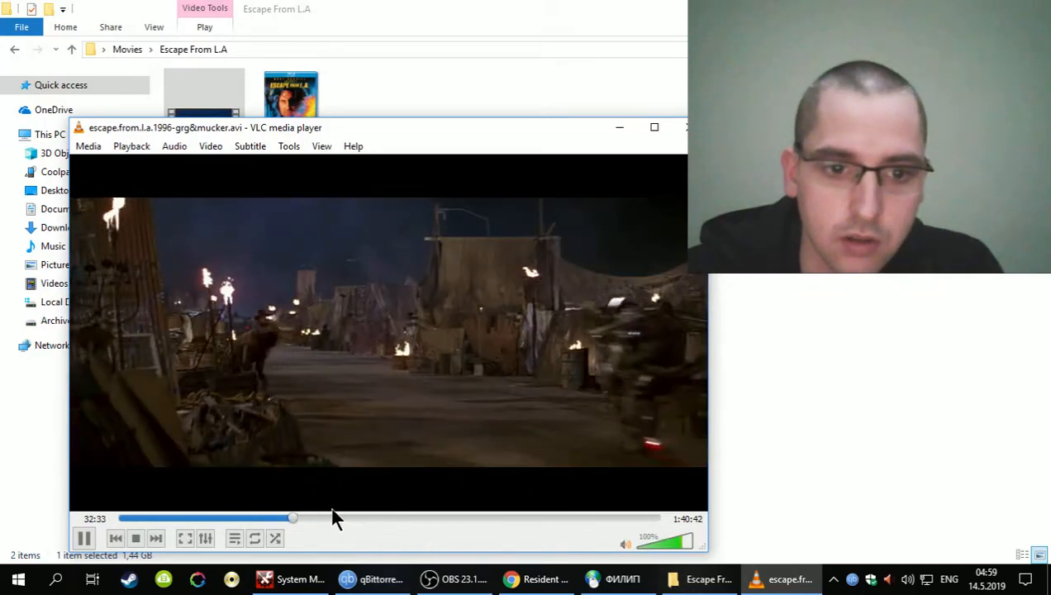
pyautogui.moveTo(294, 518); pyautogui.dragTo(347, 519)
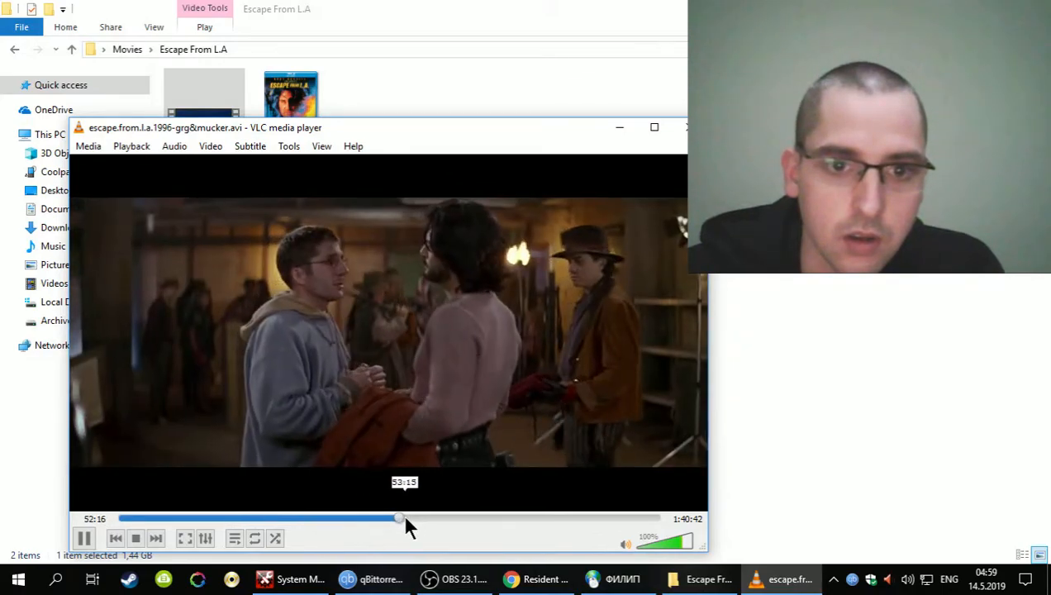
pyautogui.click(416, 519)
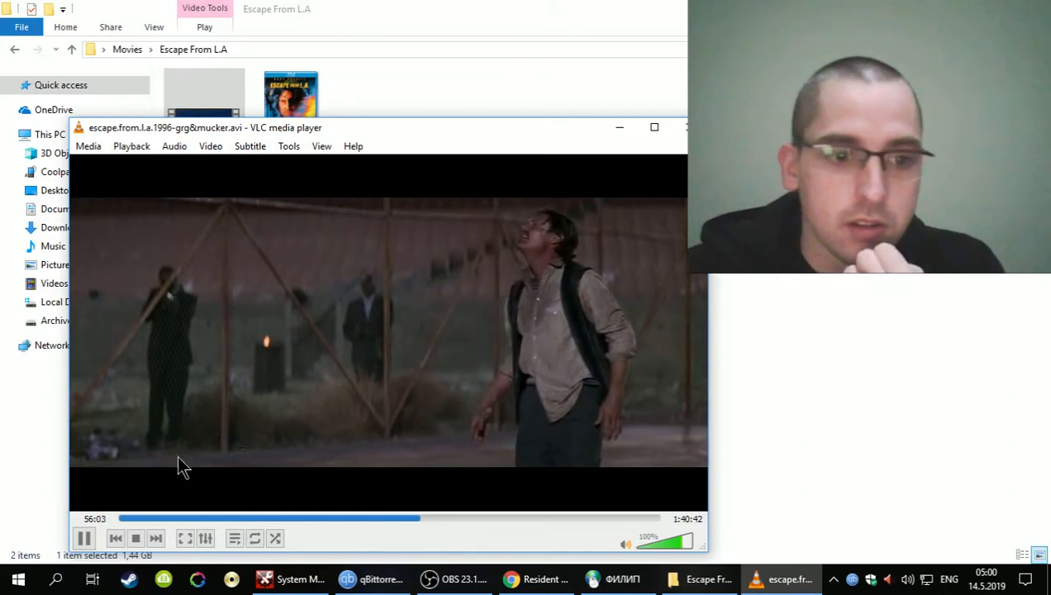
pyautogui.click(83, 539)
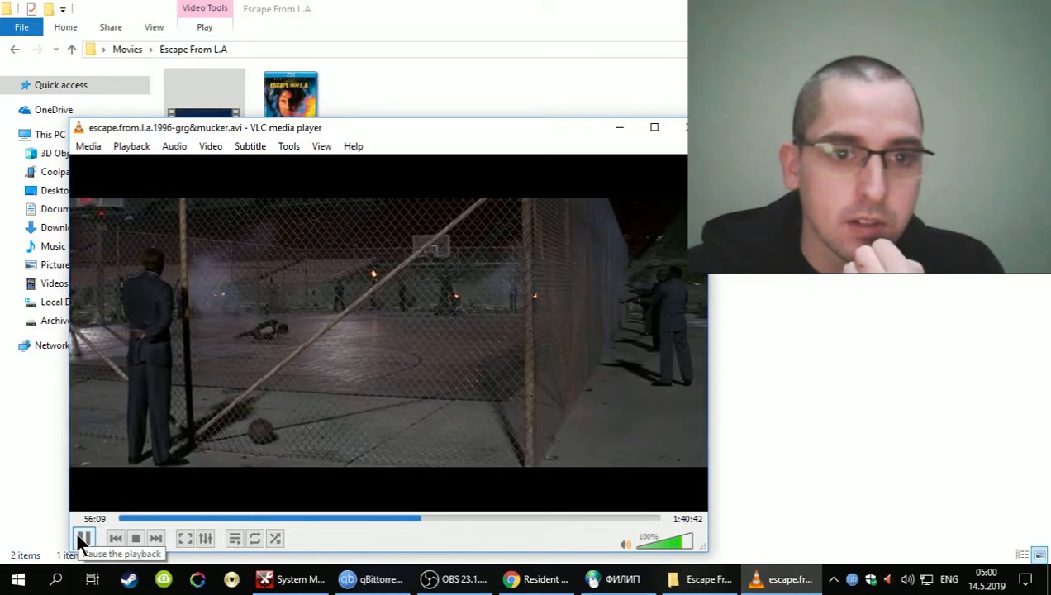
# Pause the movie at 56:10 during the caged court scene.
pyautogui.click(82, 539)
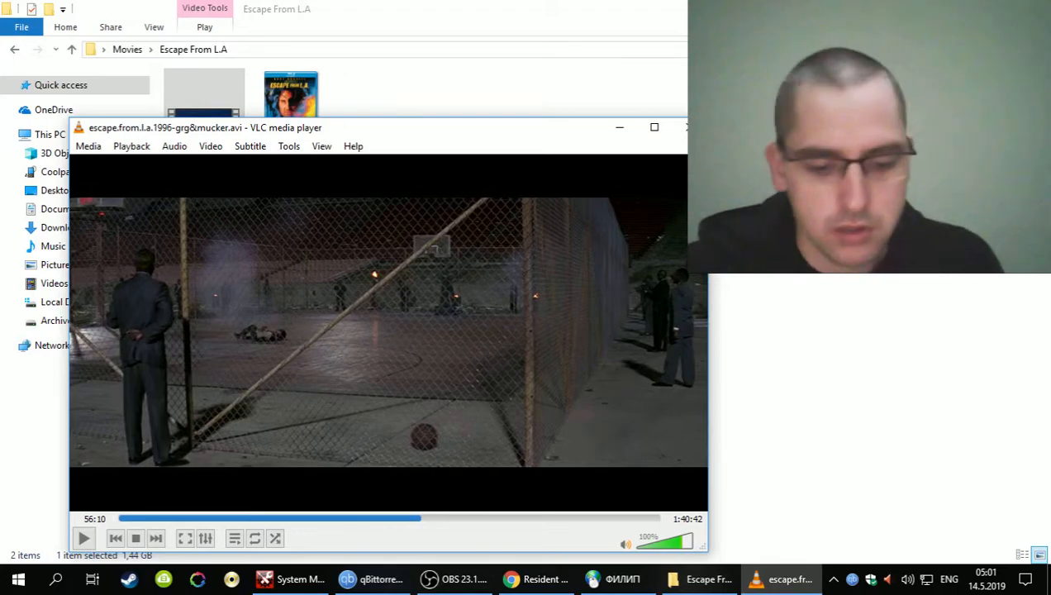
# Resume playback and raise the volume from 100% to 125%.
pyautogui.click(83, 539)
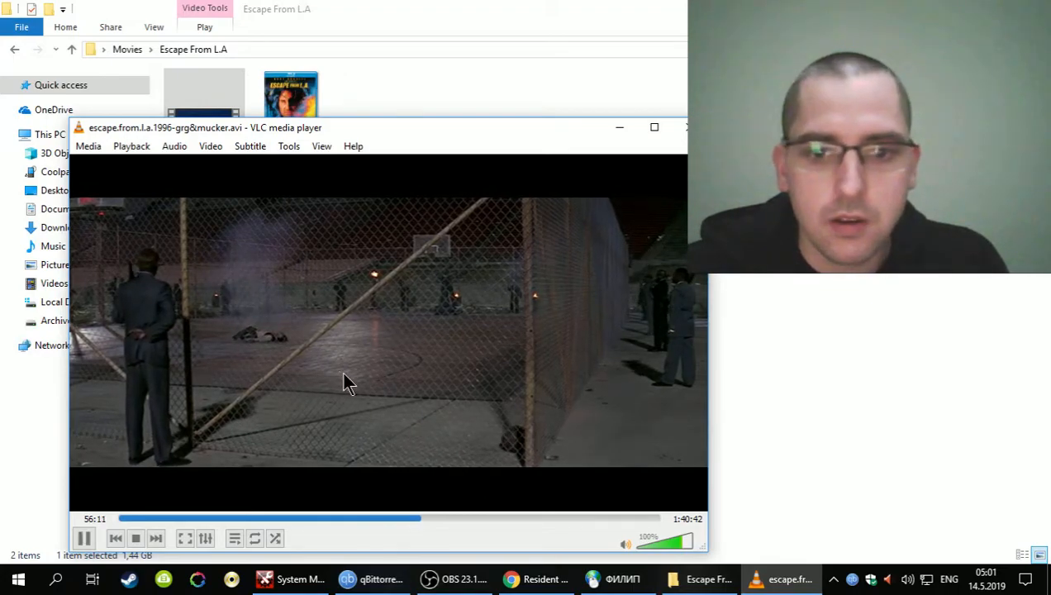
pyautogui.scroll(3)
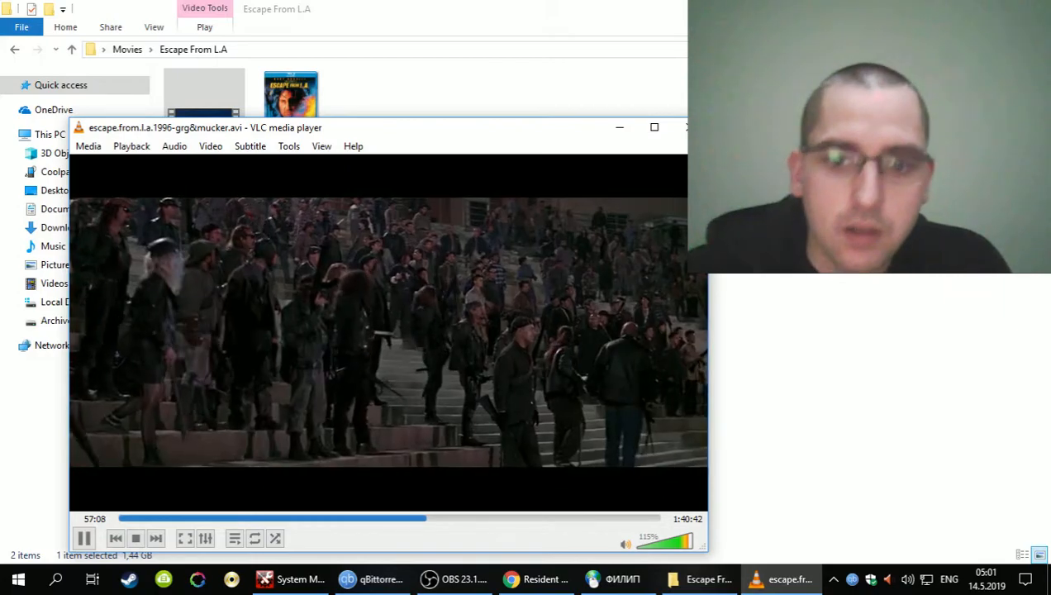
pyautogui.scroll(3)
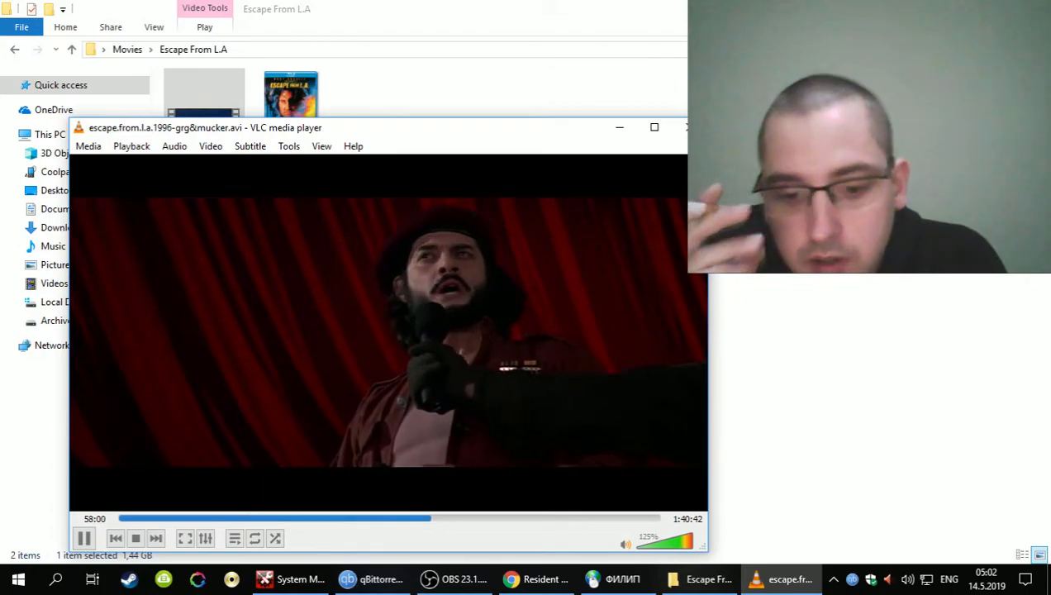
# Pause the movie at 58:54 during the microphone speech scene.
pyautogui.click(83, 538)
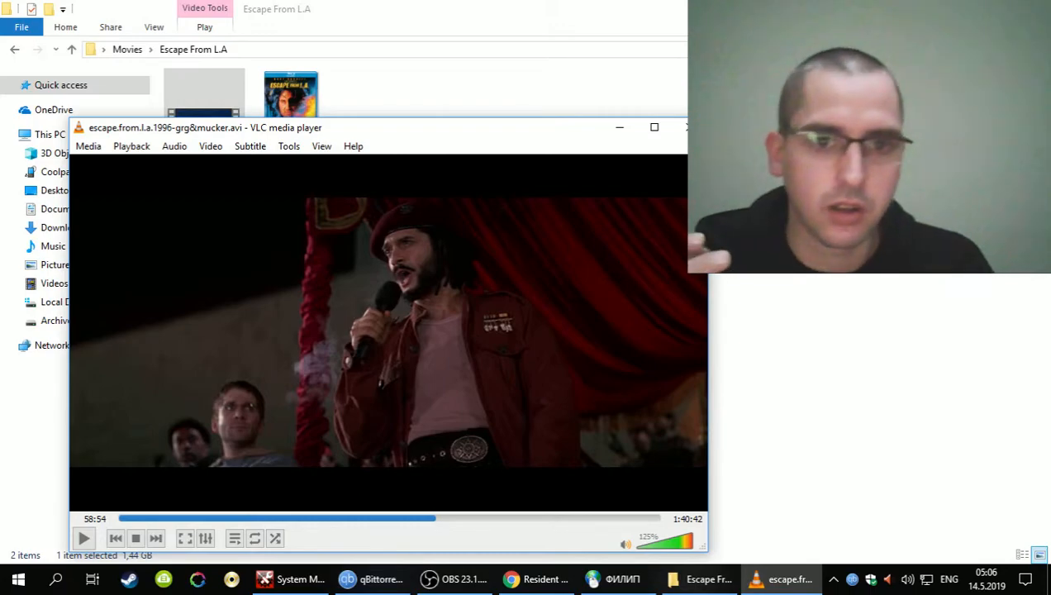
pyautogui.click(82, 539)
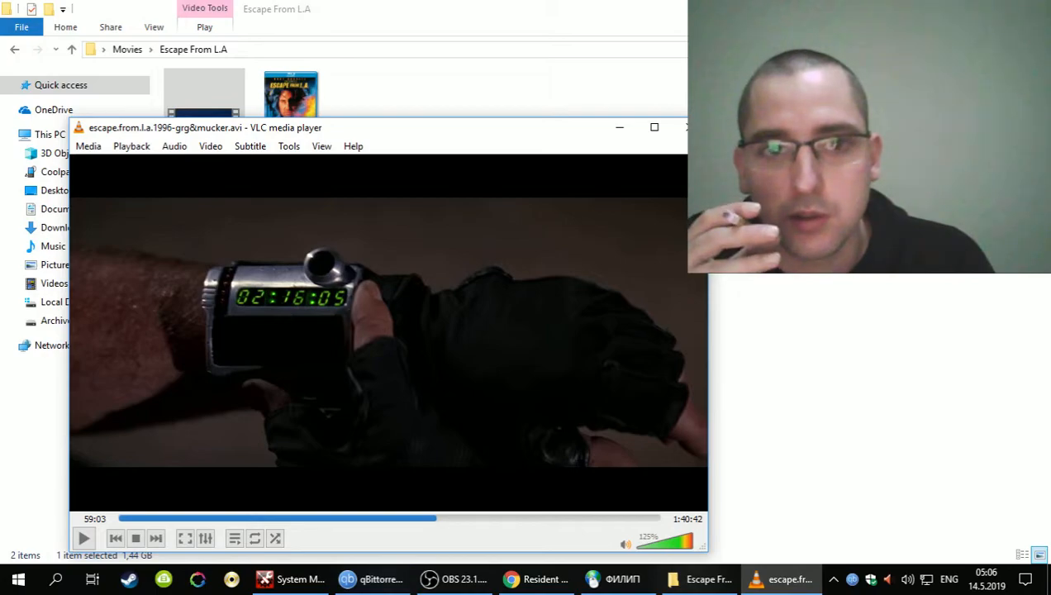
pyautogui.click(83, 538)
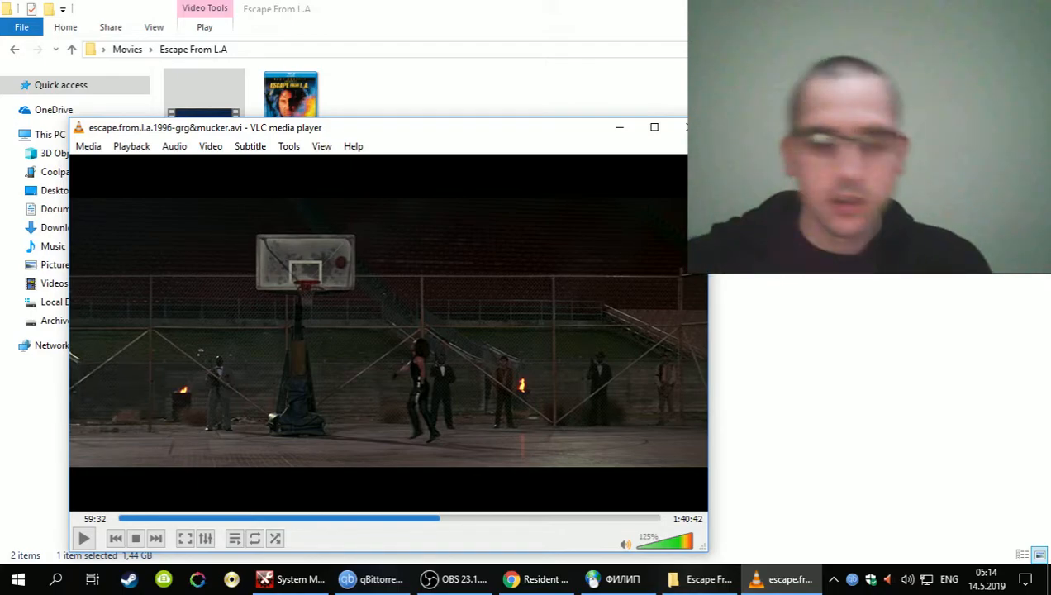
# Close VLC, leaving the Escape From L.A folder showing in File Explorer.
pyautogui.click(83, 538)
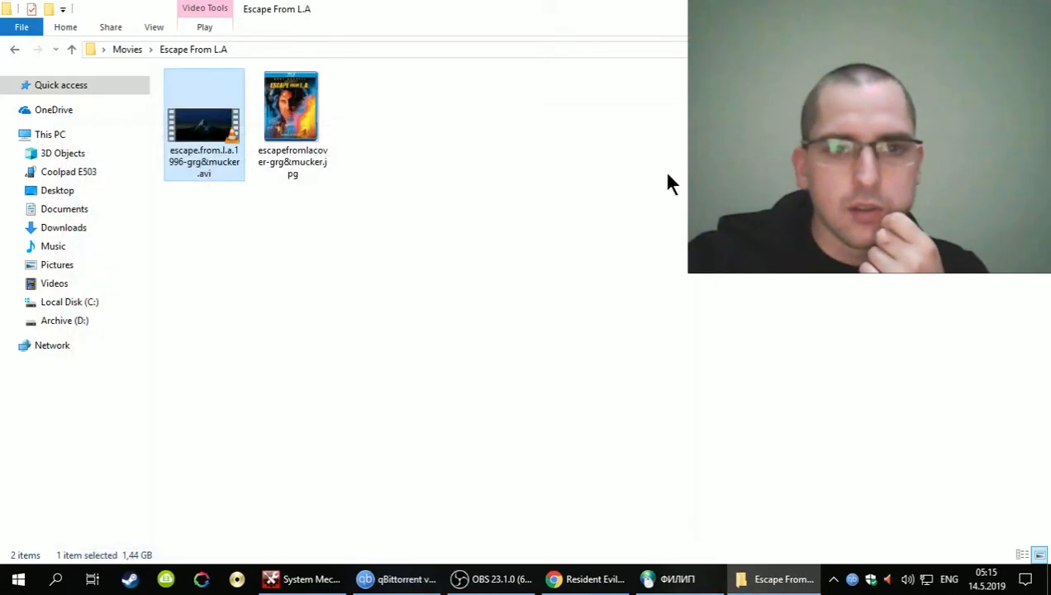
# Bring the OBS Studio window to the front with its recording still running.
pyautogui.click(486, 579)
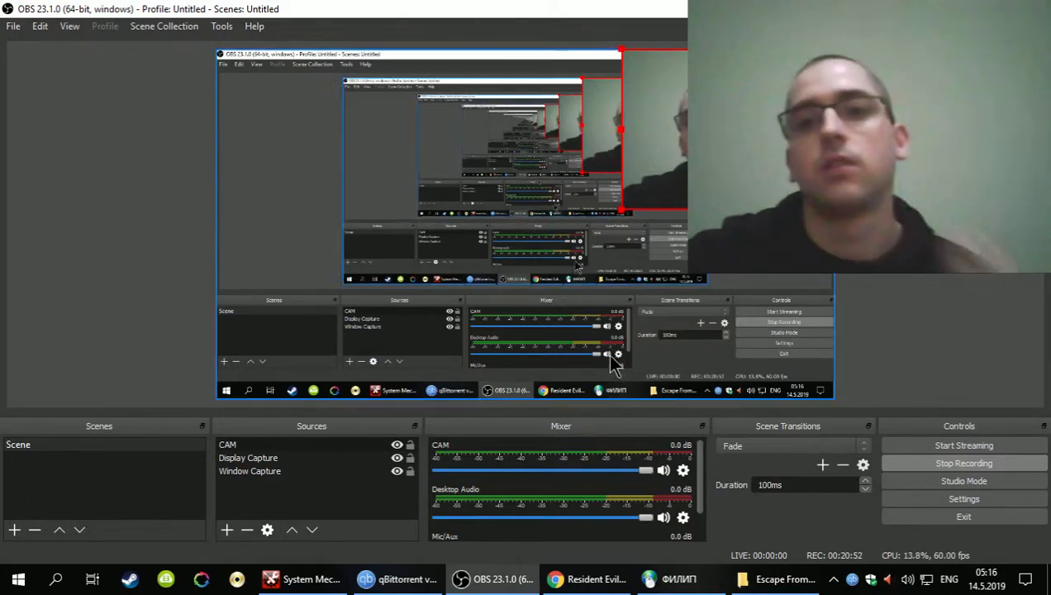
pyautogui.moveTo(618, 380)
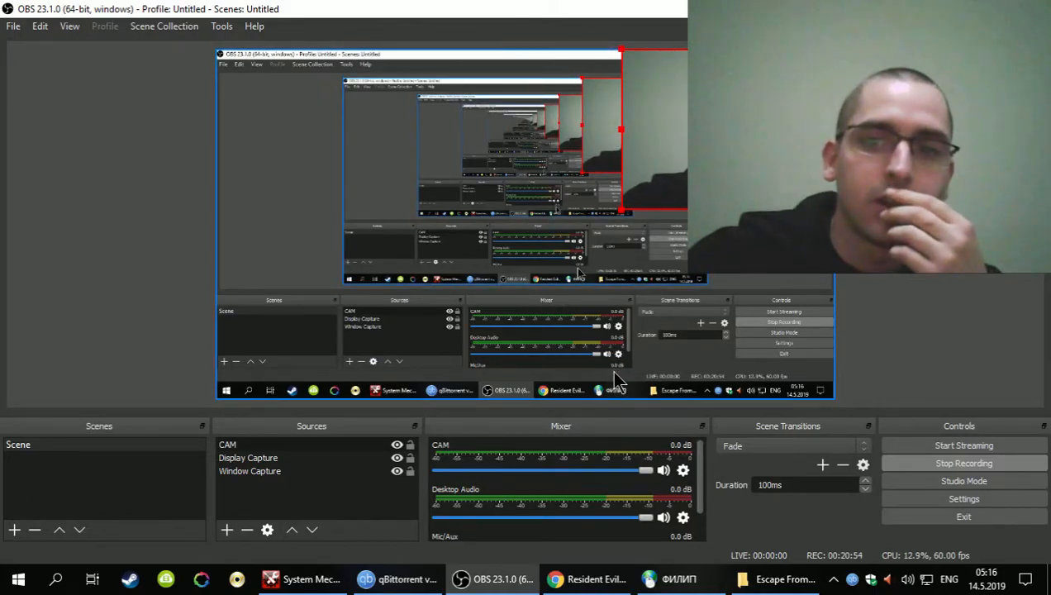